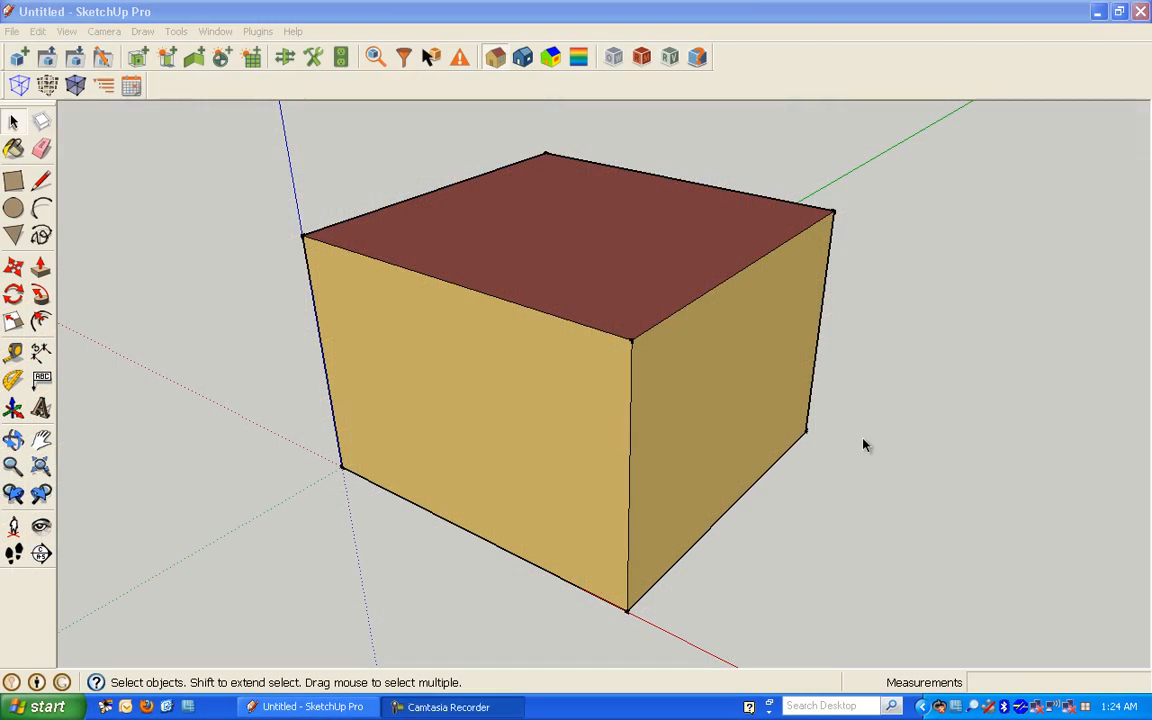
mouse_move(156, 276)
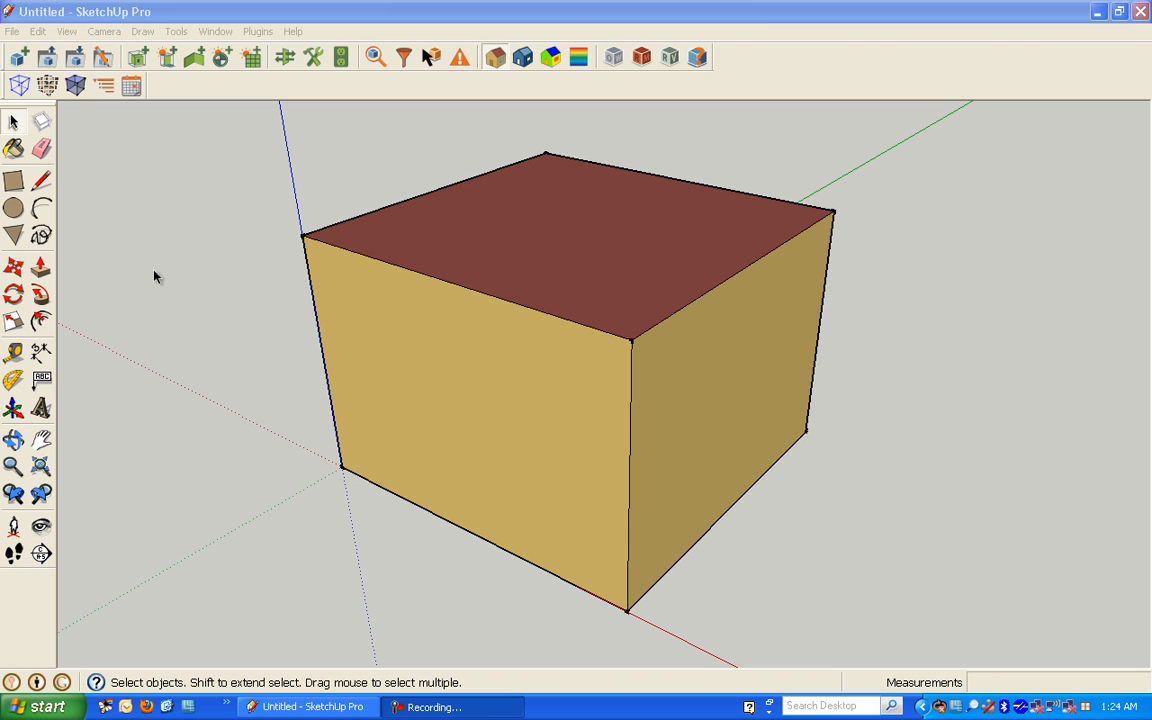
Inspect the front wall's available constructions in Object Info without changing it.
left_click(490, 430)
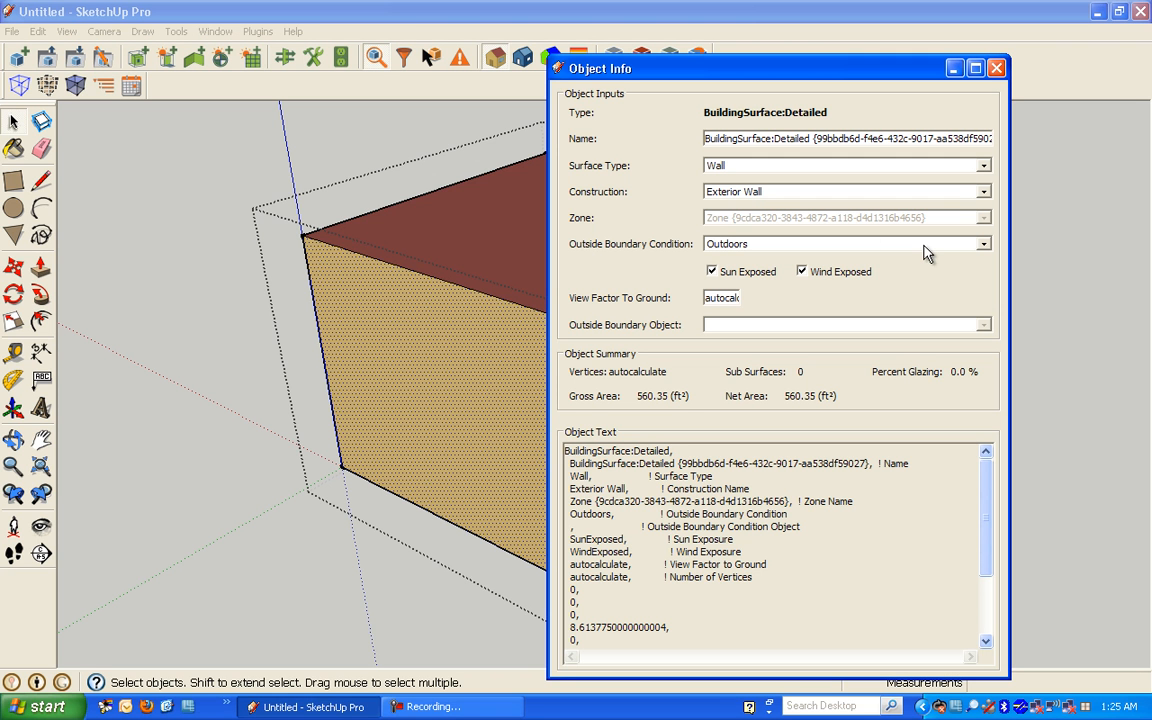
left_click(984, 192)
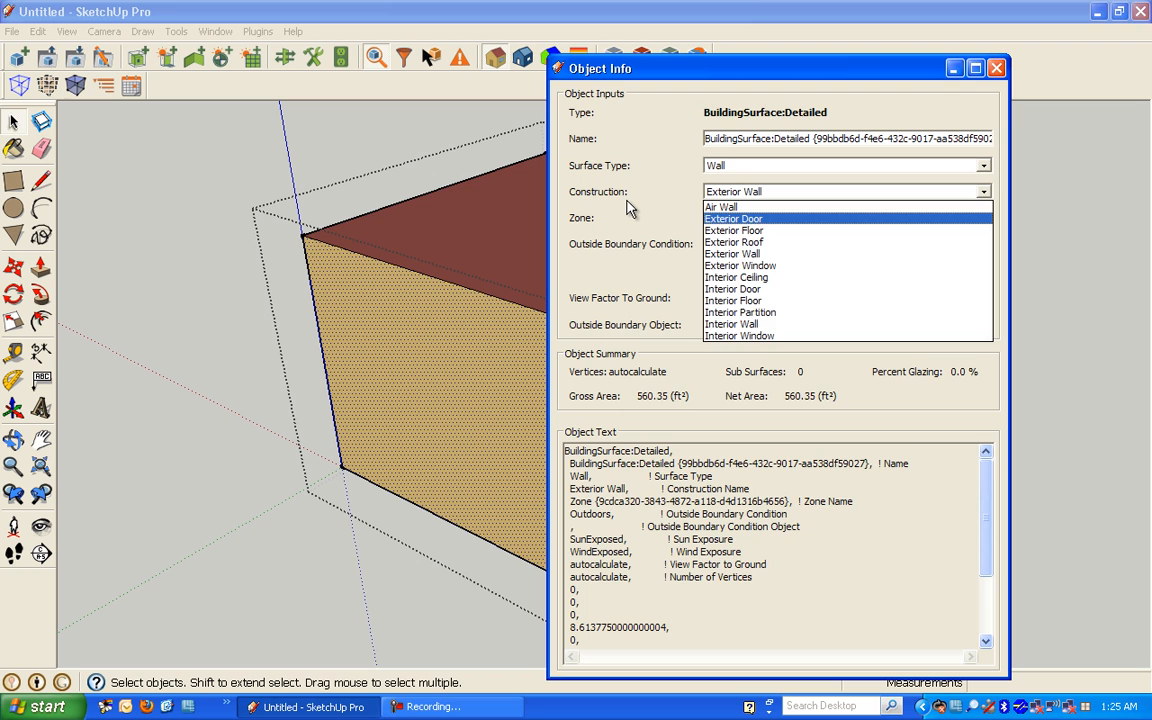
left_click(996, 68)
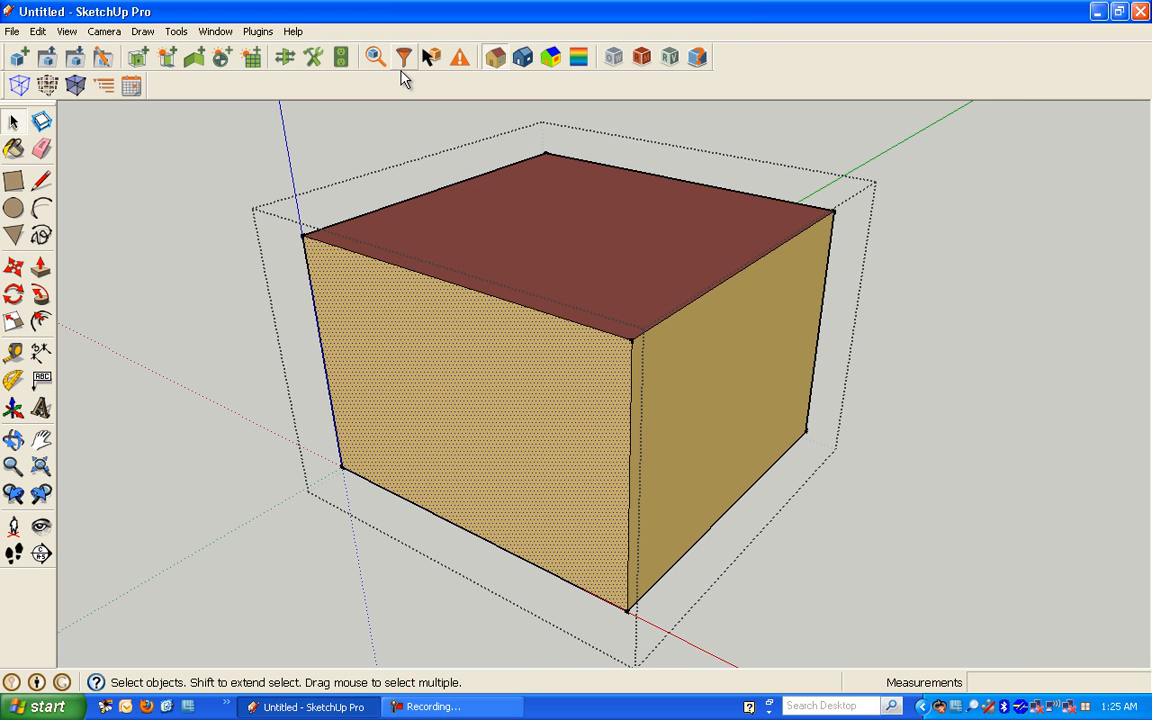
Create an OpenStudio construction stub named 'new wall type b'.
left_click(256, 32)
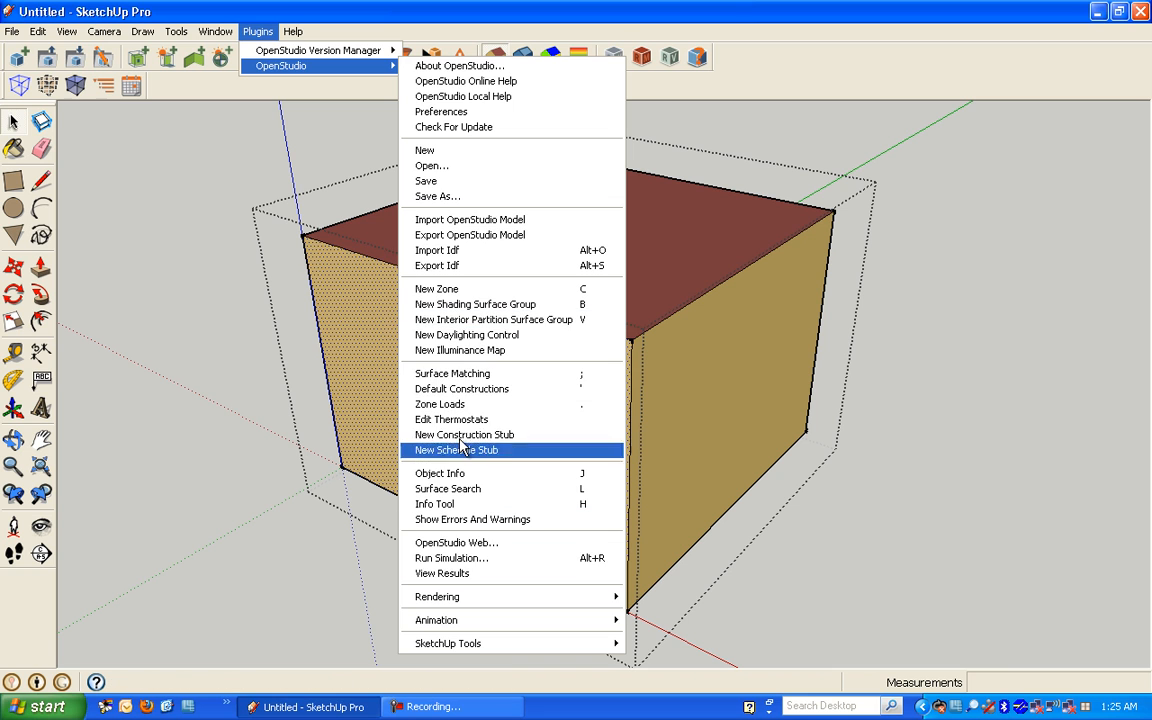
left_click(456, 450)
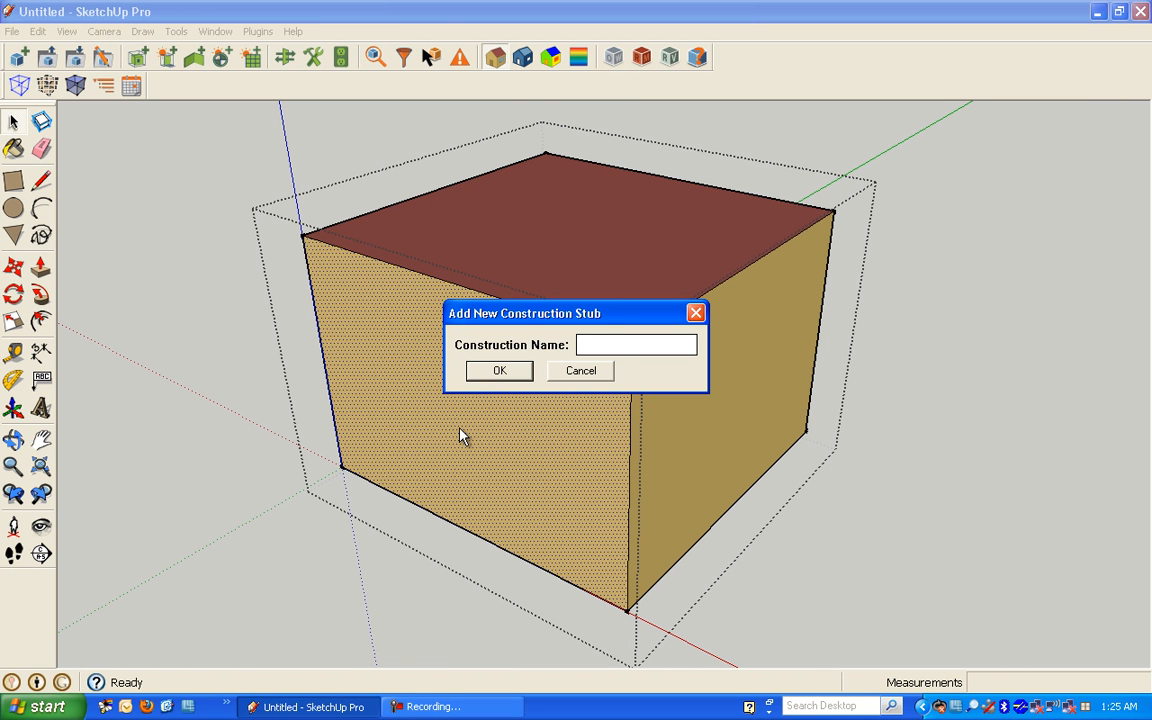
type("new wall")
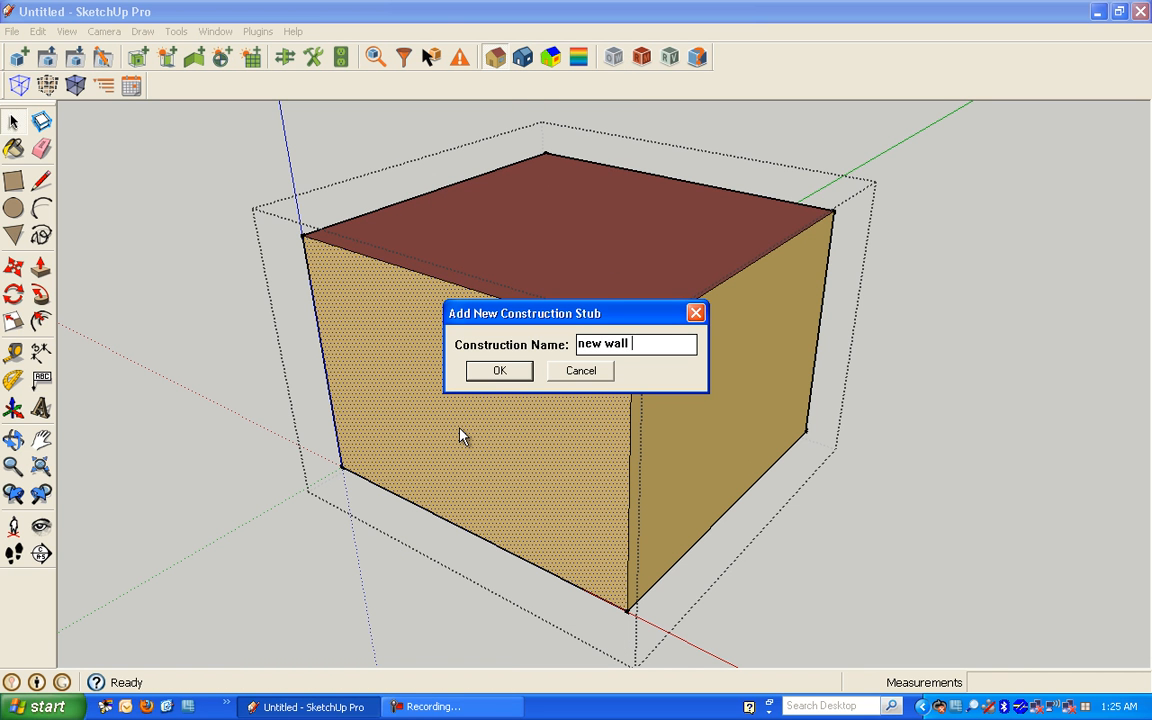
type("type b")
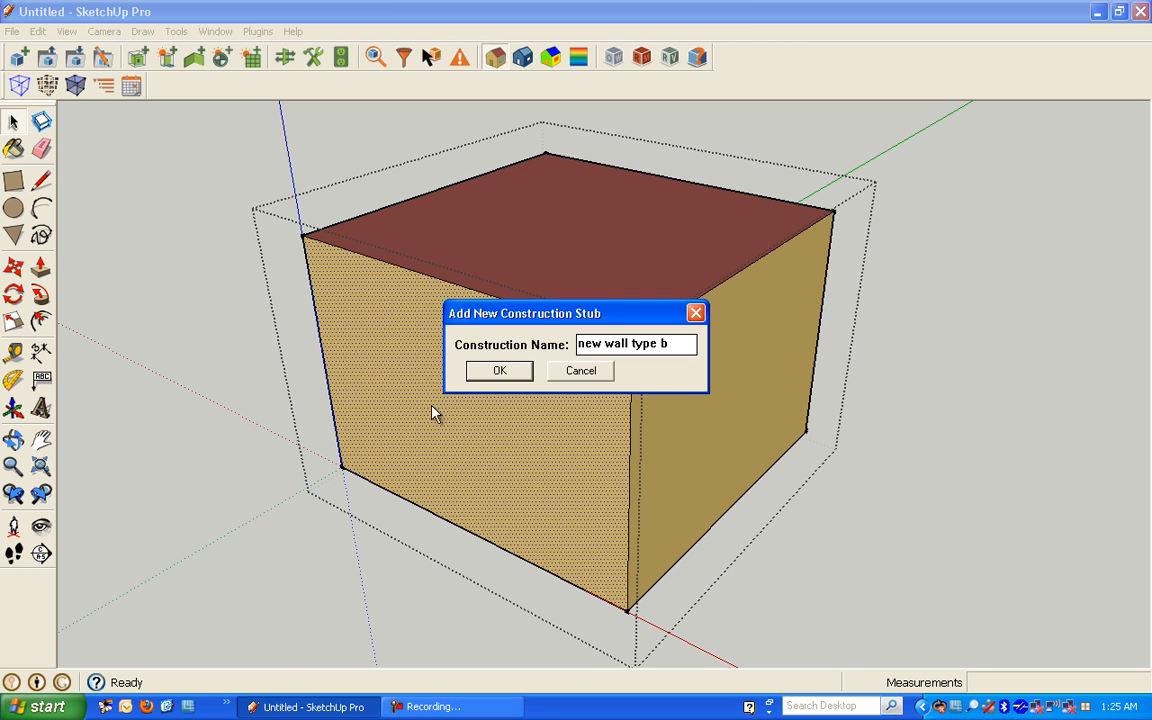
left_click(500, 370)
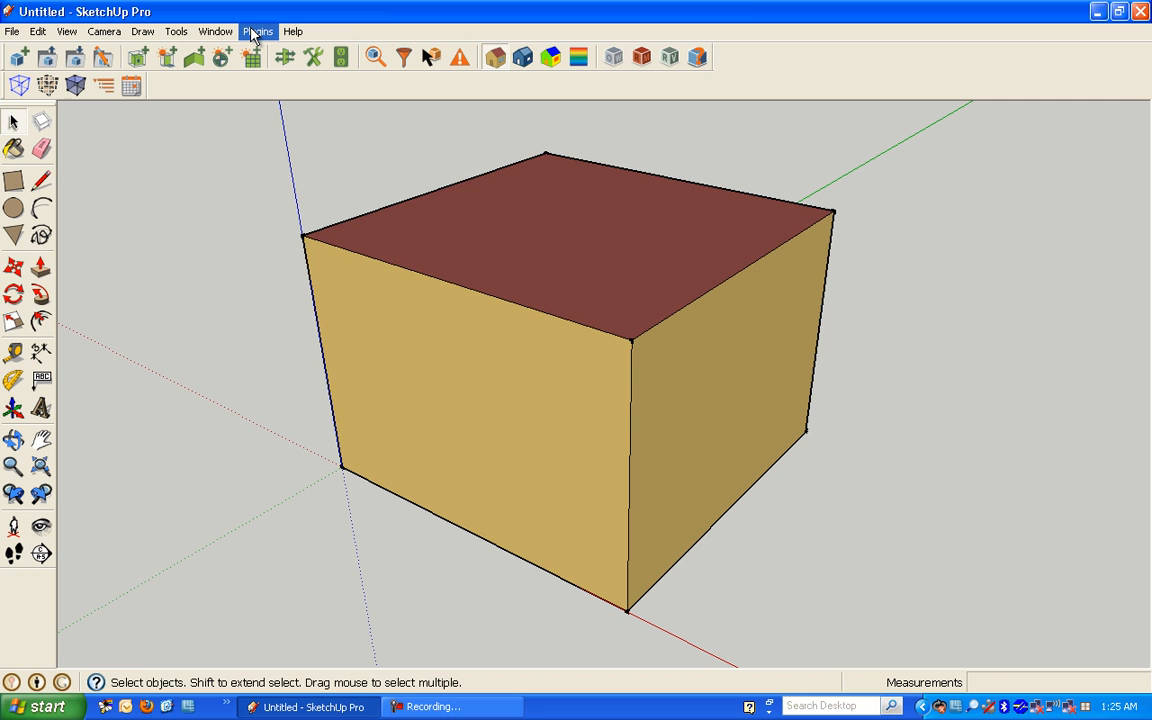
Assign the 'new wall type b' construction to the box's front wall via Object Info.
left_click(378, 56)
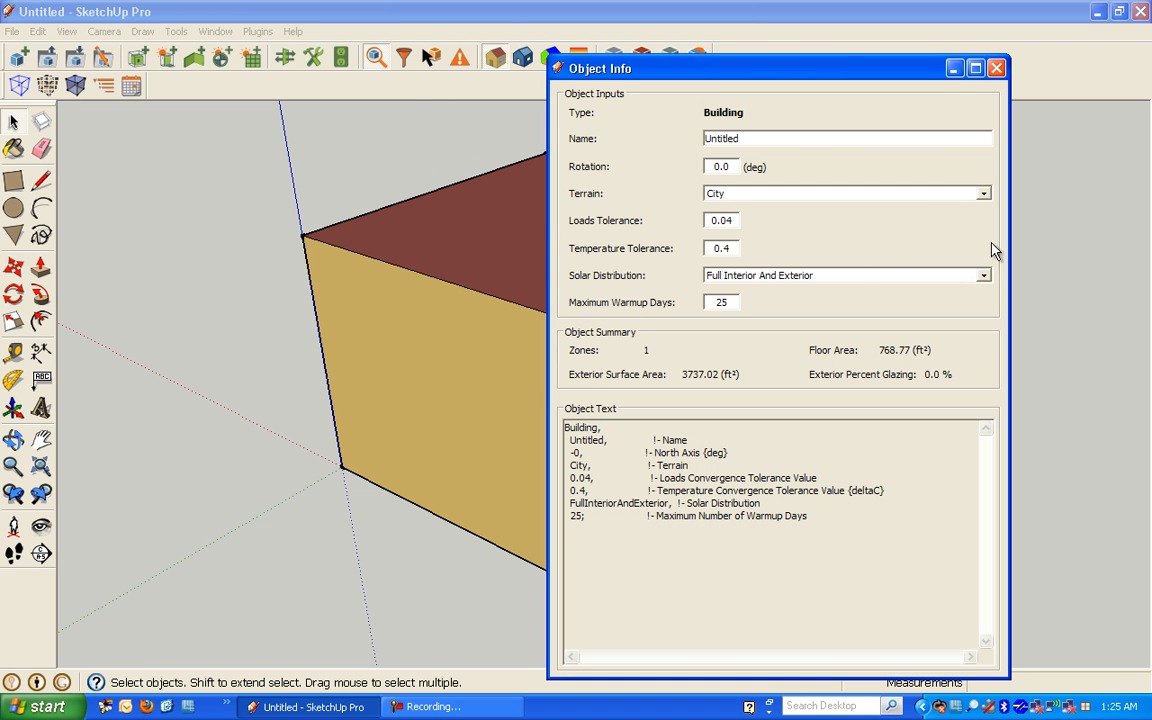
left_click(996, 68)
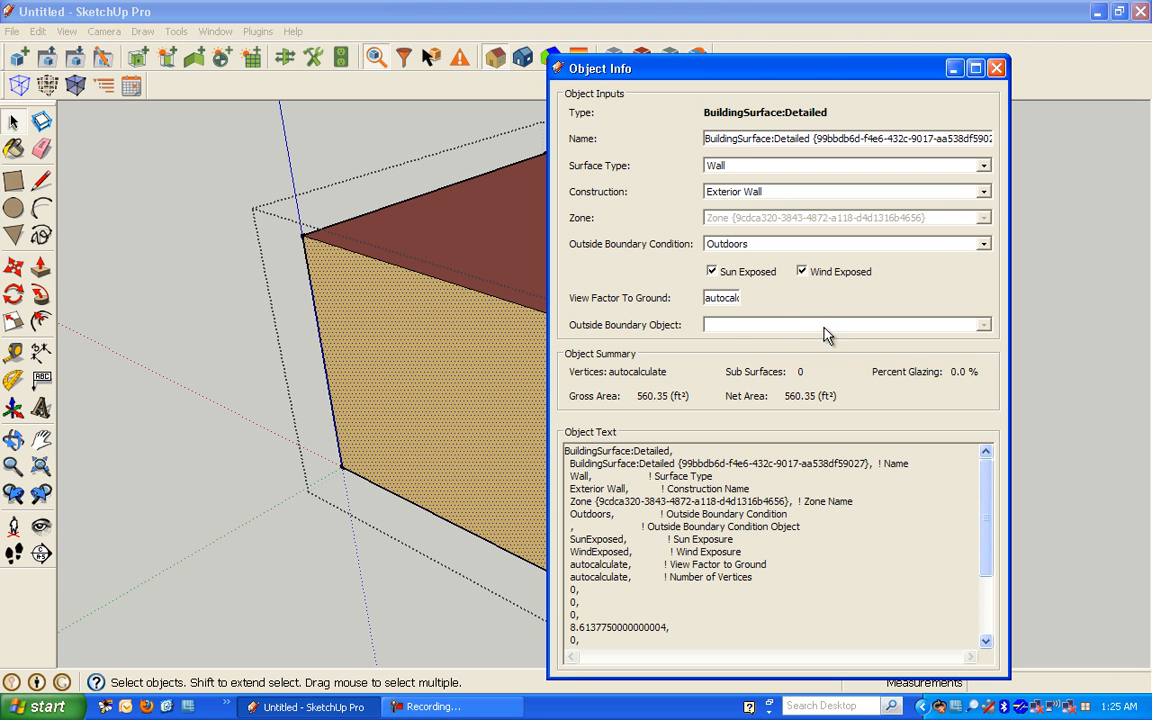
left_click(984, 192)
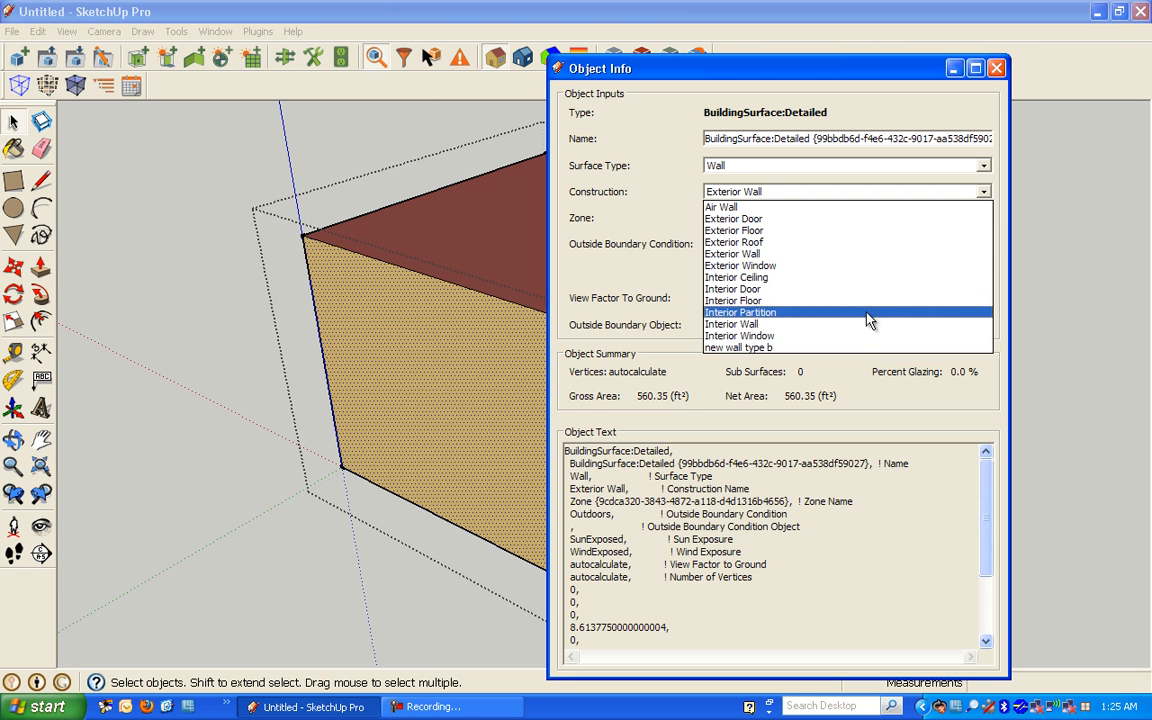
left_click(738, 348)
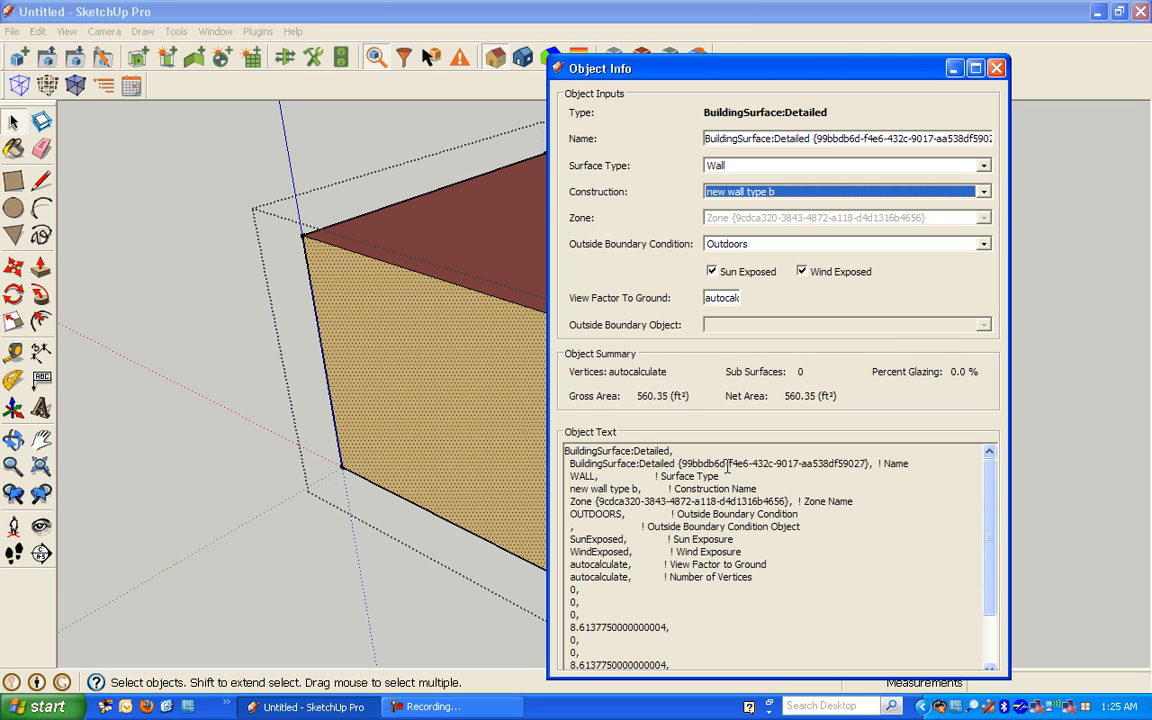
mouse_move(968, 90)
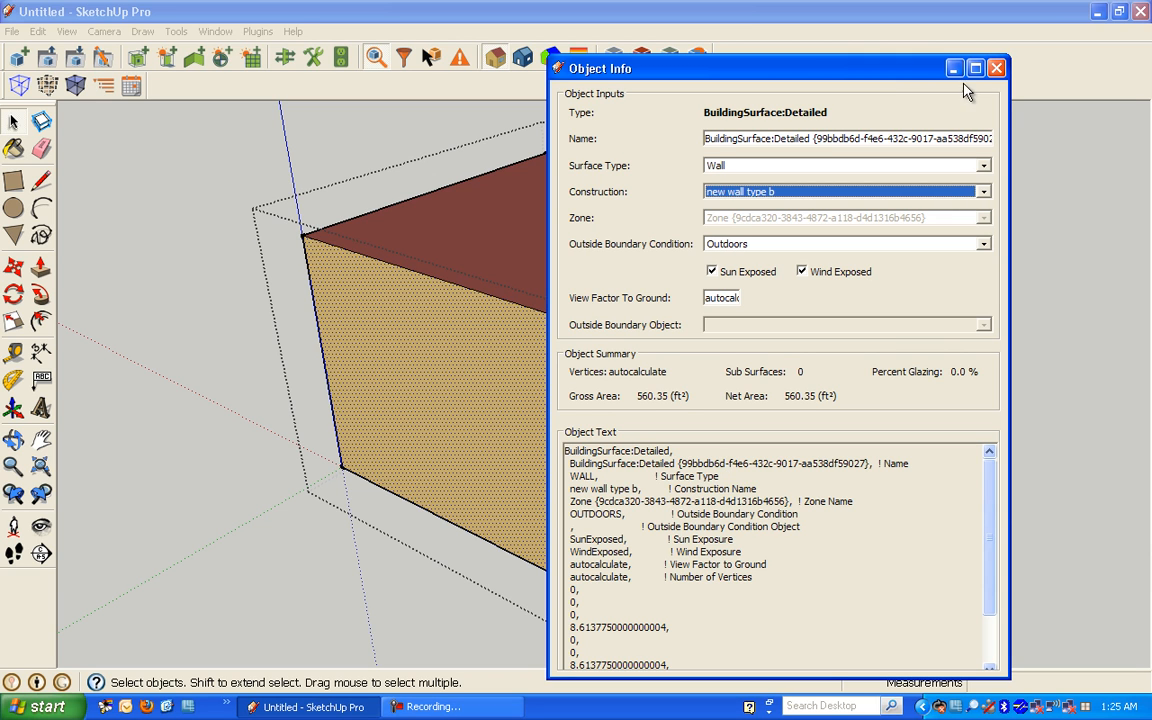
left_click(996, 68)
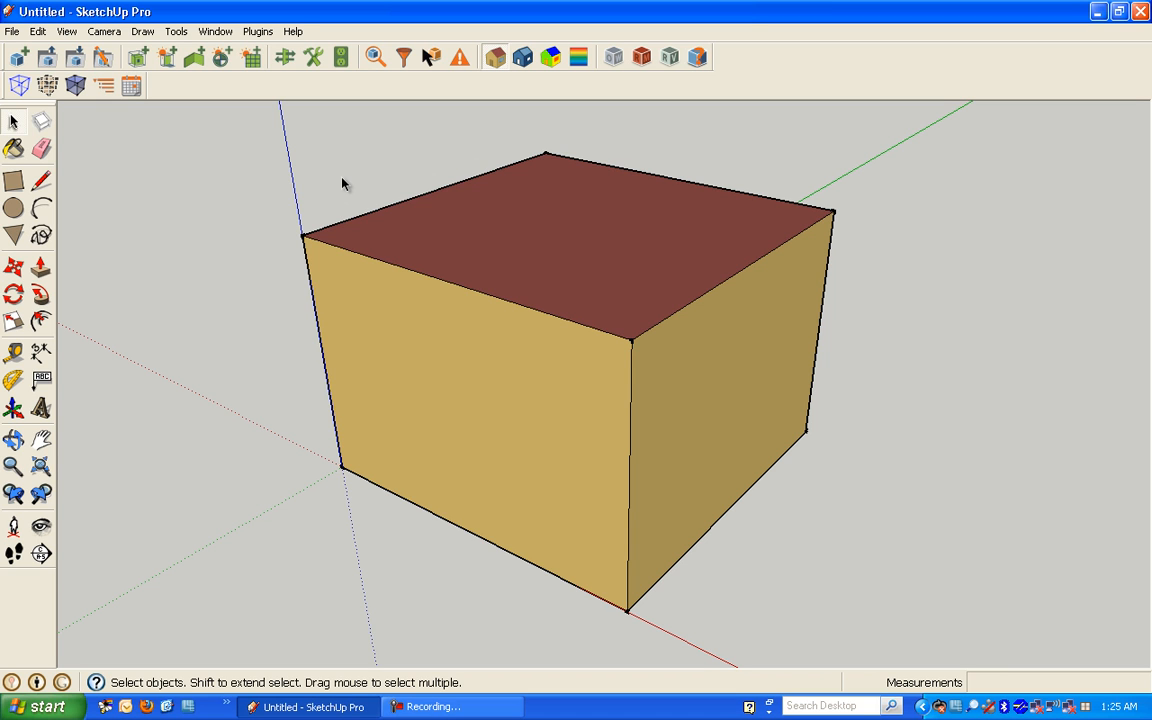
mouse_move(164, 84)
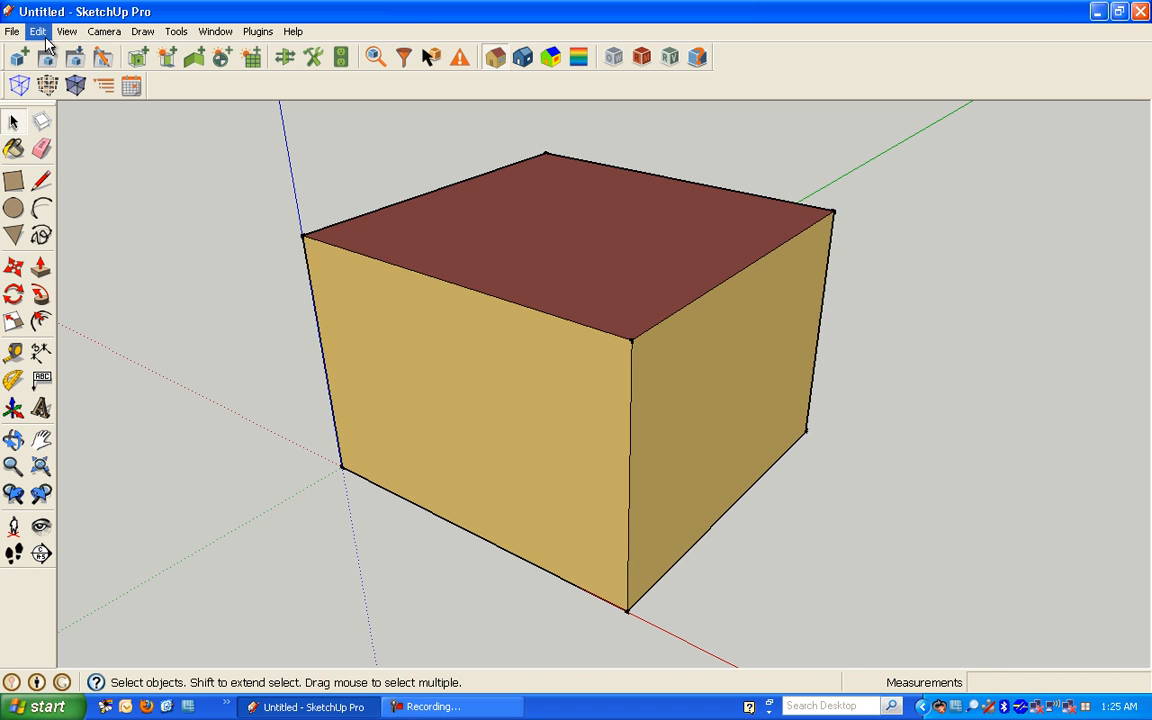
mouse_move(12, 32)
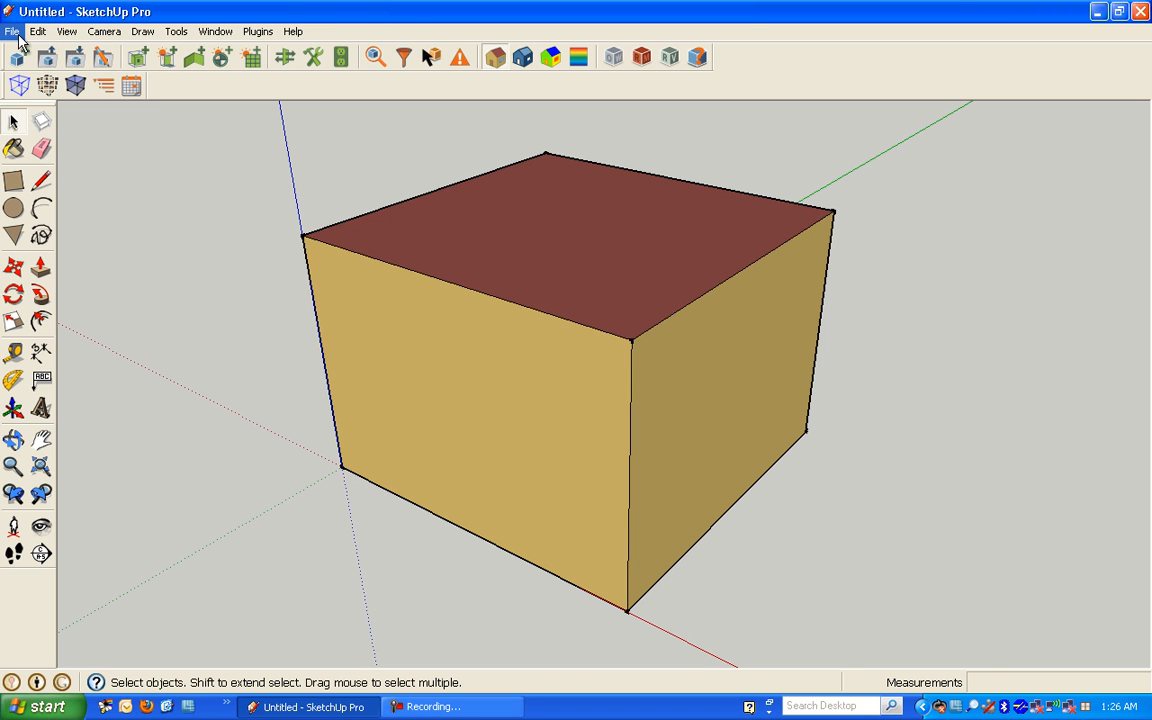
Set the EnergyPlus file Open dialog's import options to Constructions instead of Entire Model.
left_click(12, 32)
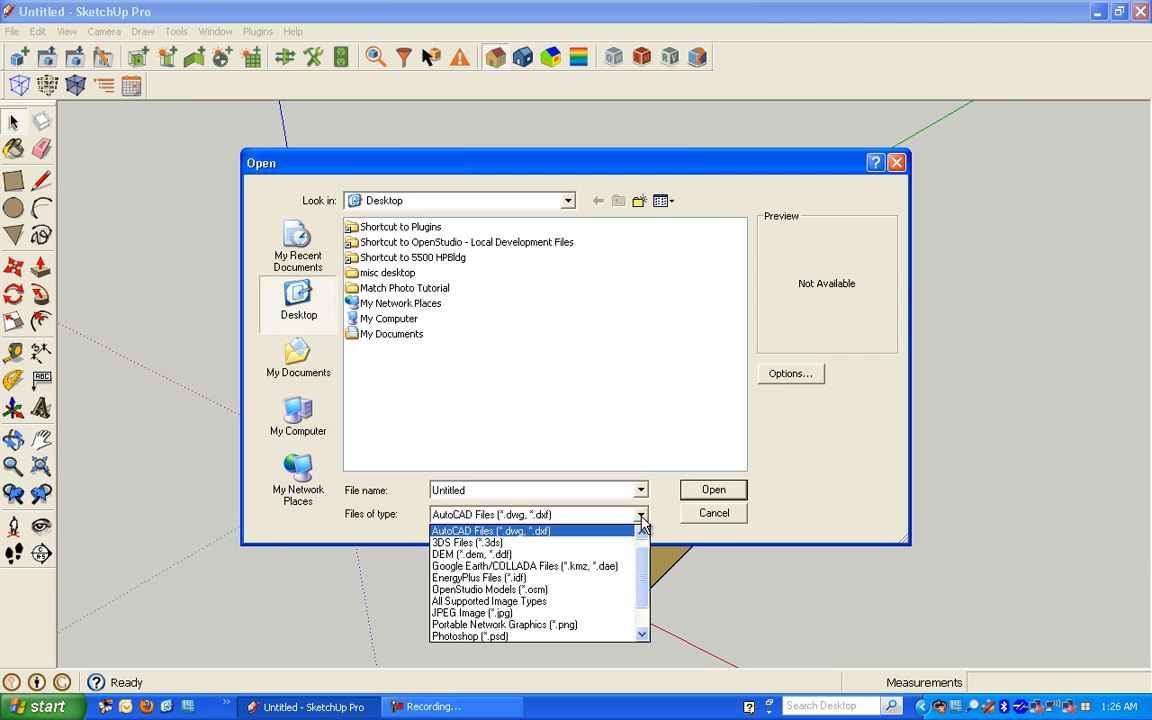
left_click(480, 576)
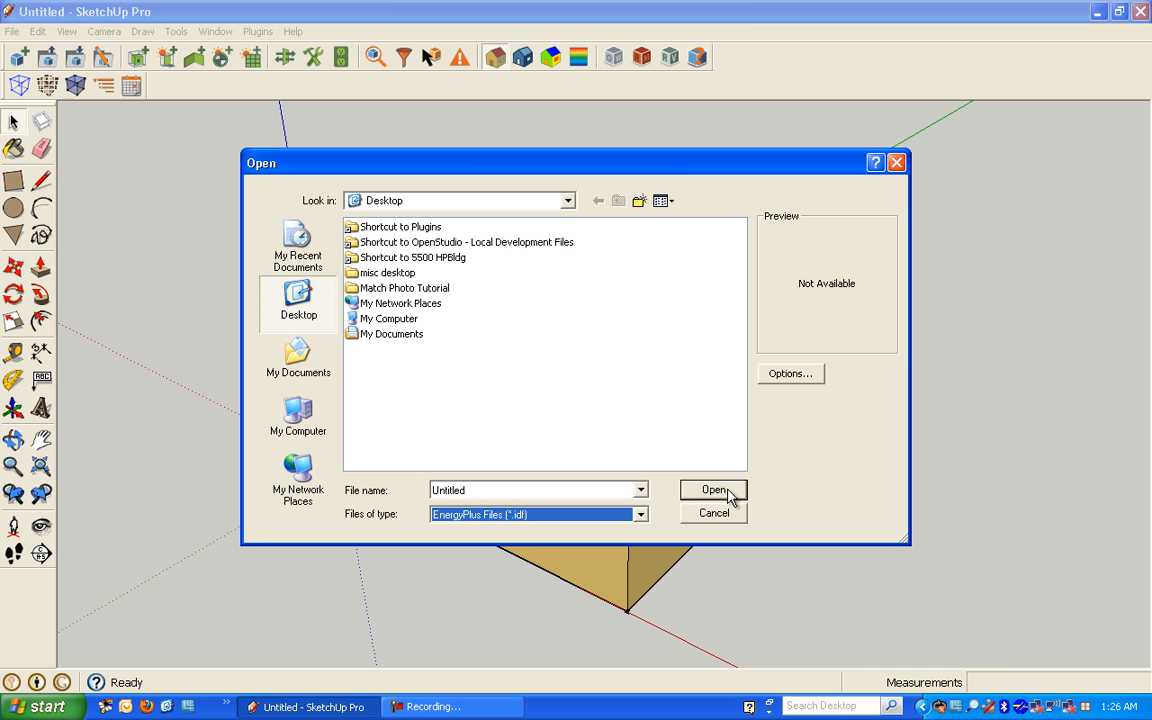
left_click(788, 374)
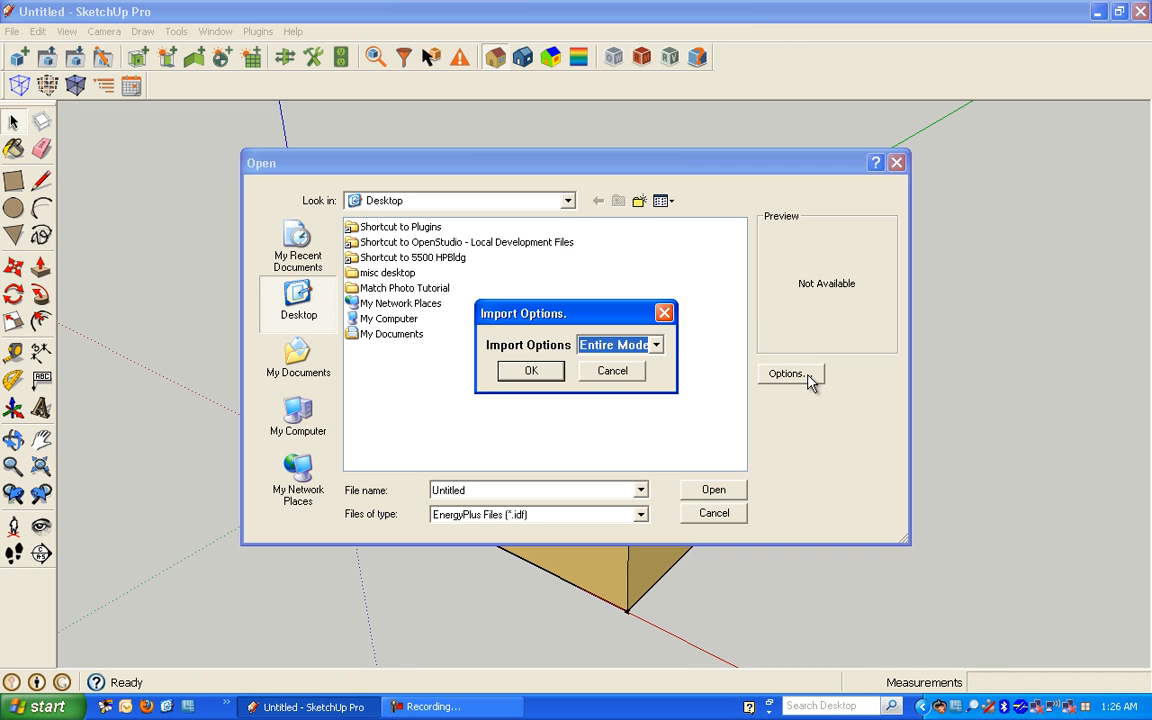
left_click(656, 344)
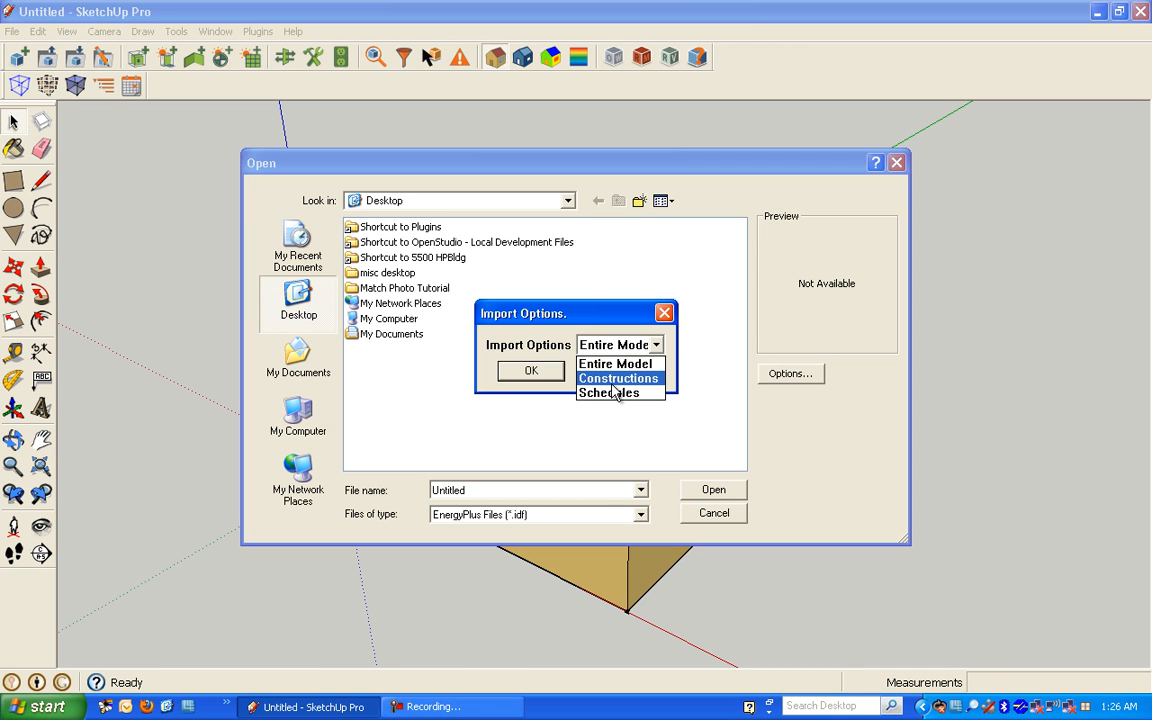
left_click(618, 378)
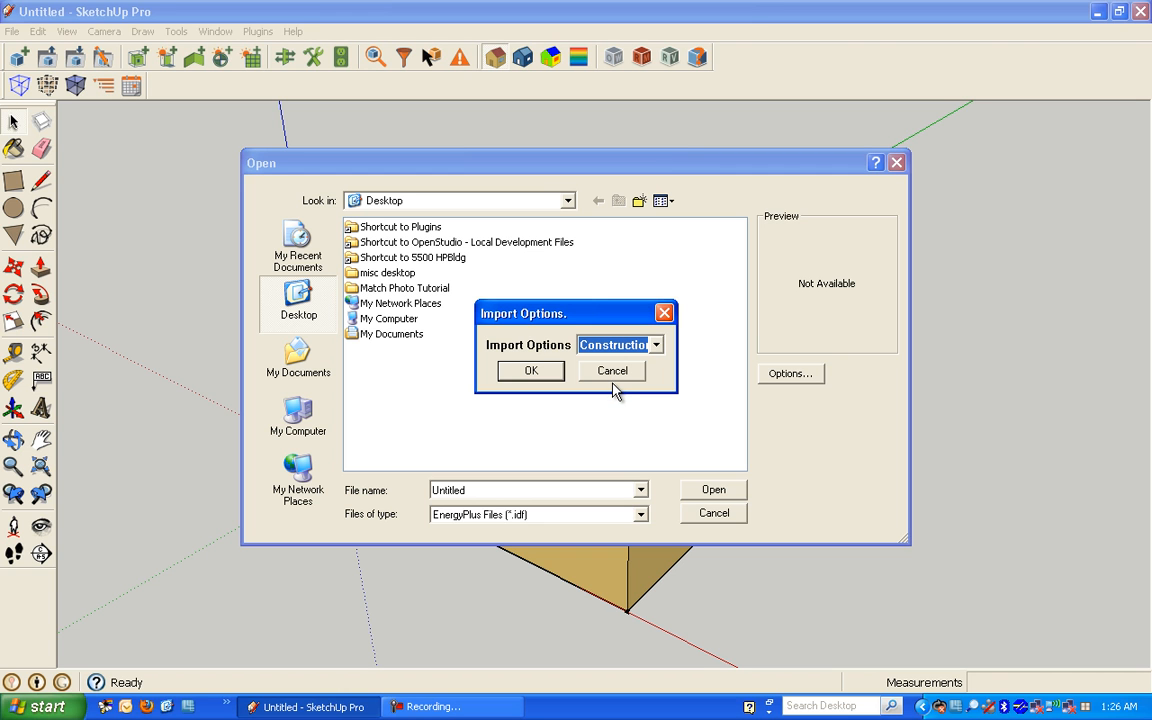
left_click(612, 370)
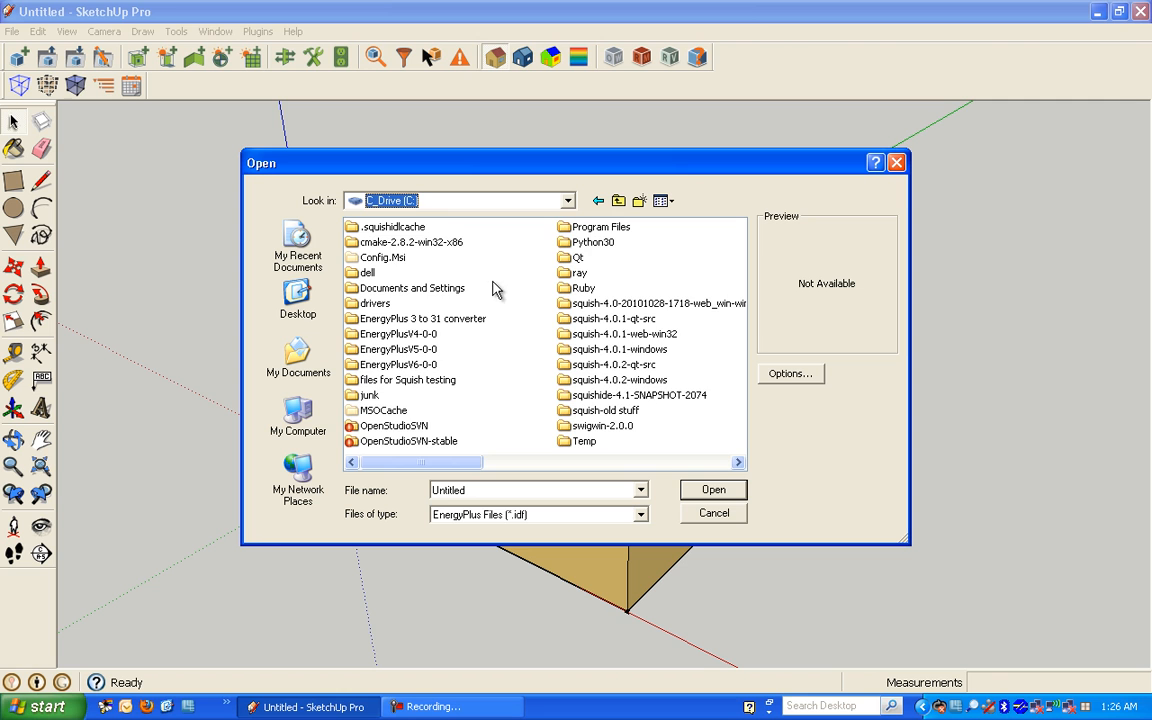
Import CompositeWallConstructions.idf from C:\EnergyPlusV6-0-0\DataSets.
double_click(398, 364)
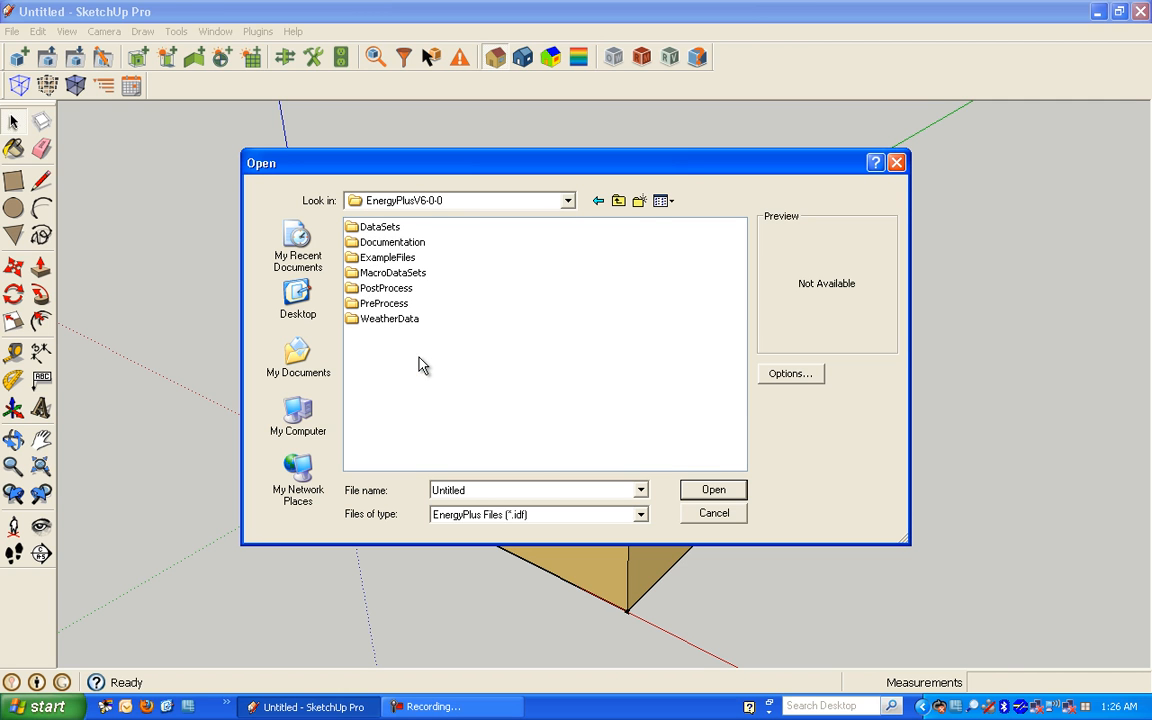
double_click(380, 226)
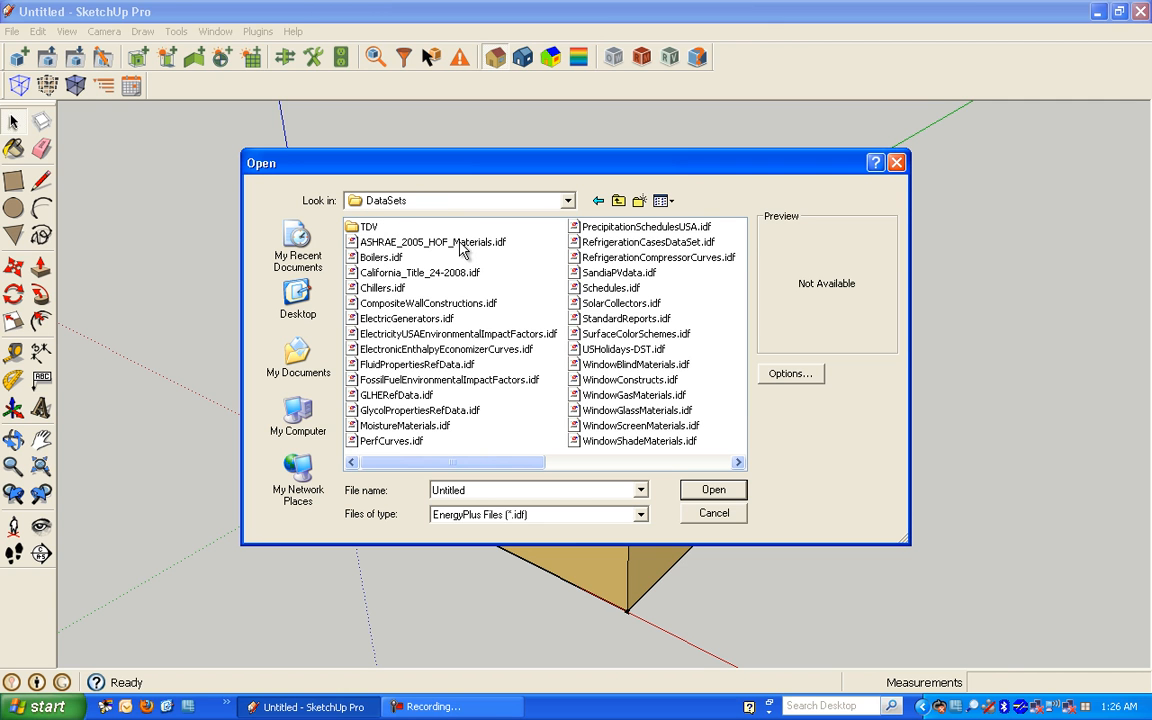
mouse_move(496, 452)
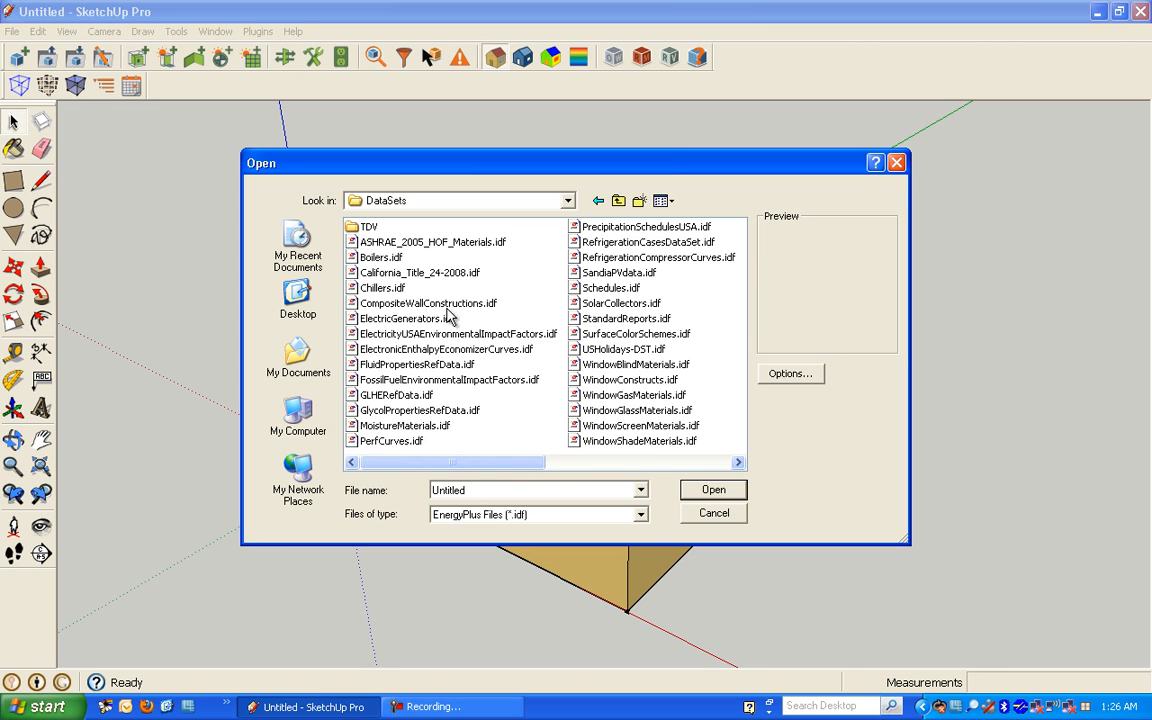
left_click(428, 304)
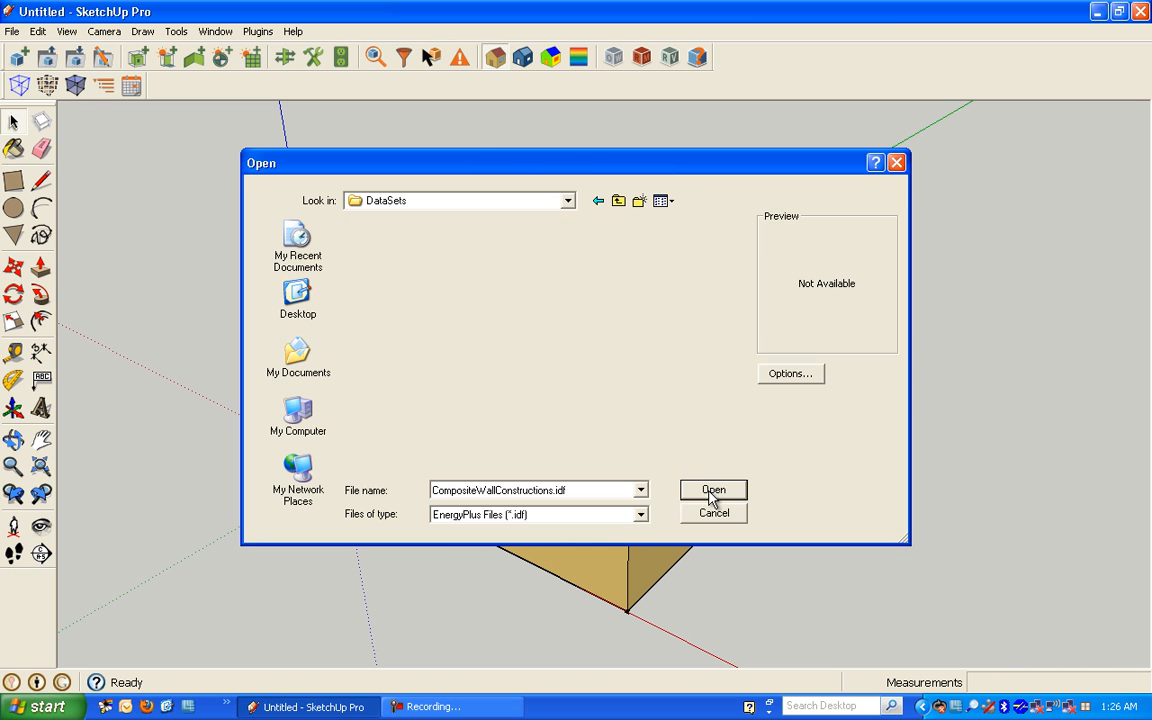
left_click(712, 490)
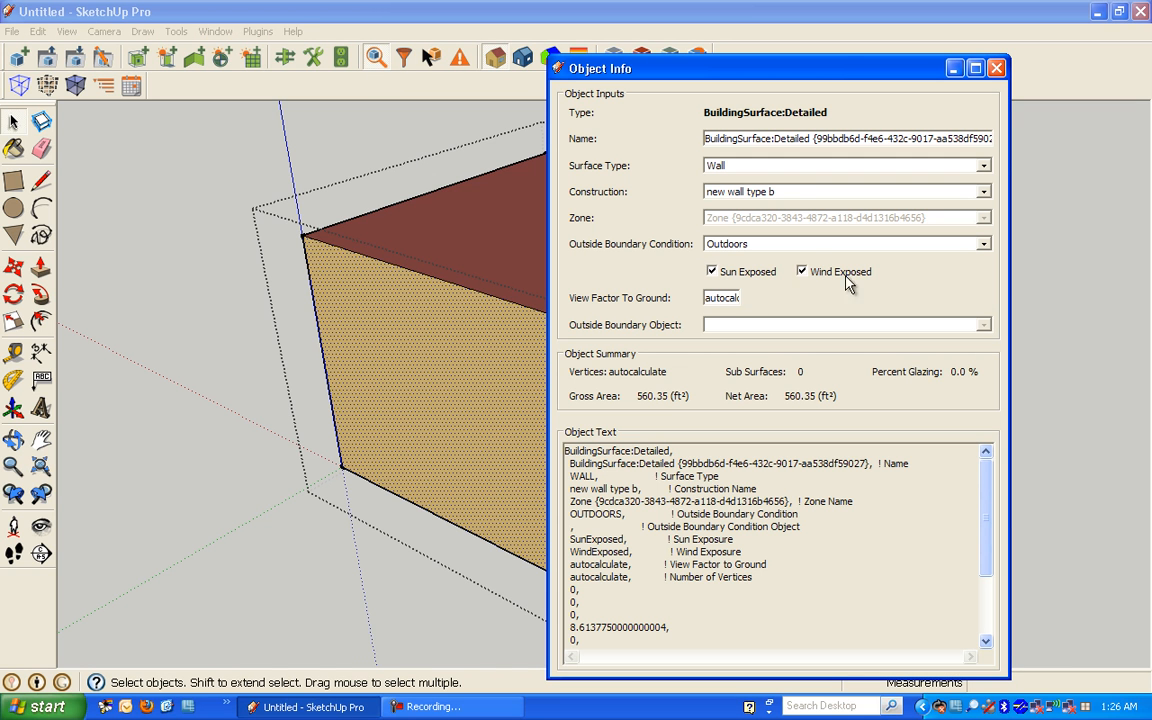
Assign Composite Brick Foam 2x6 Steel Stud R19 to the front wall in Object Info.
left_click(984, 192)
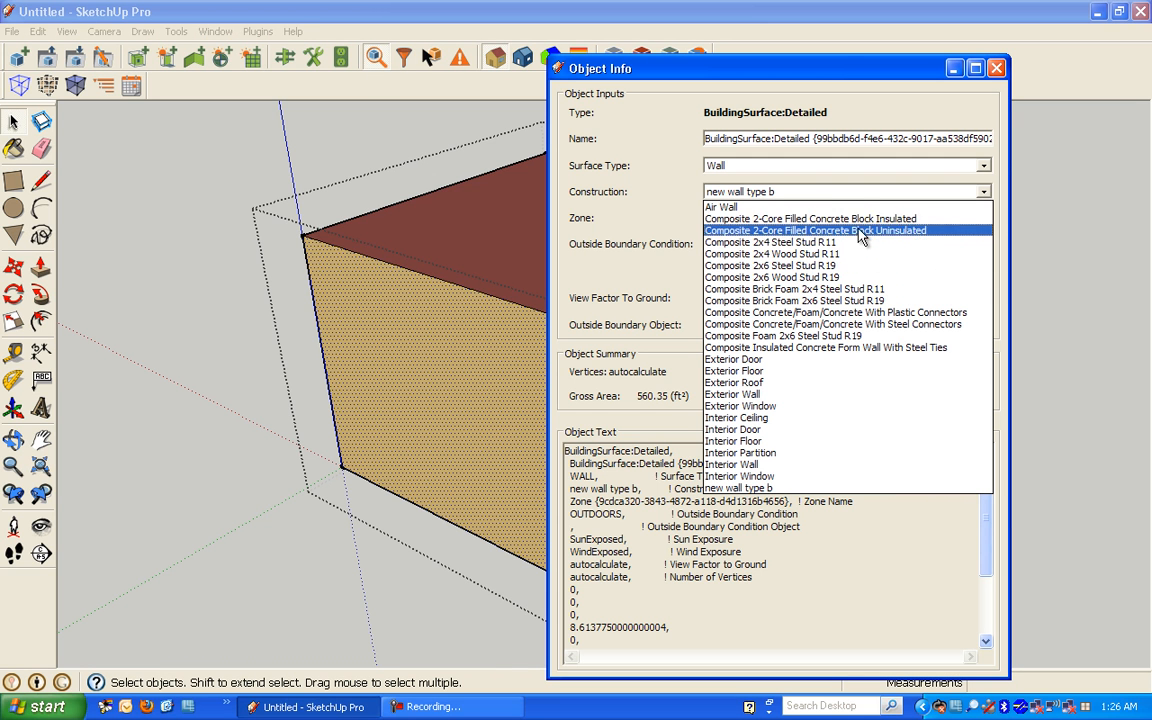
mouse_move(850, 300)
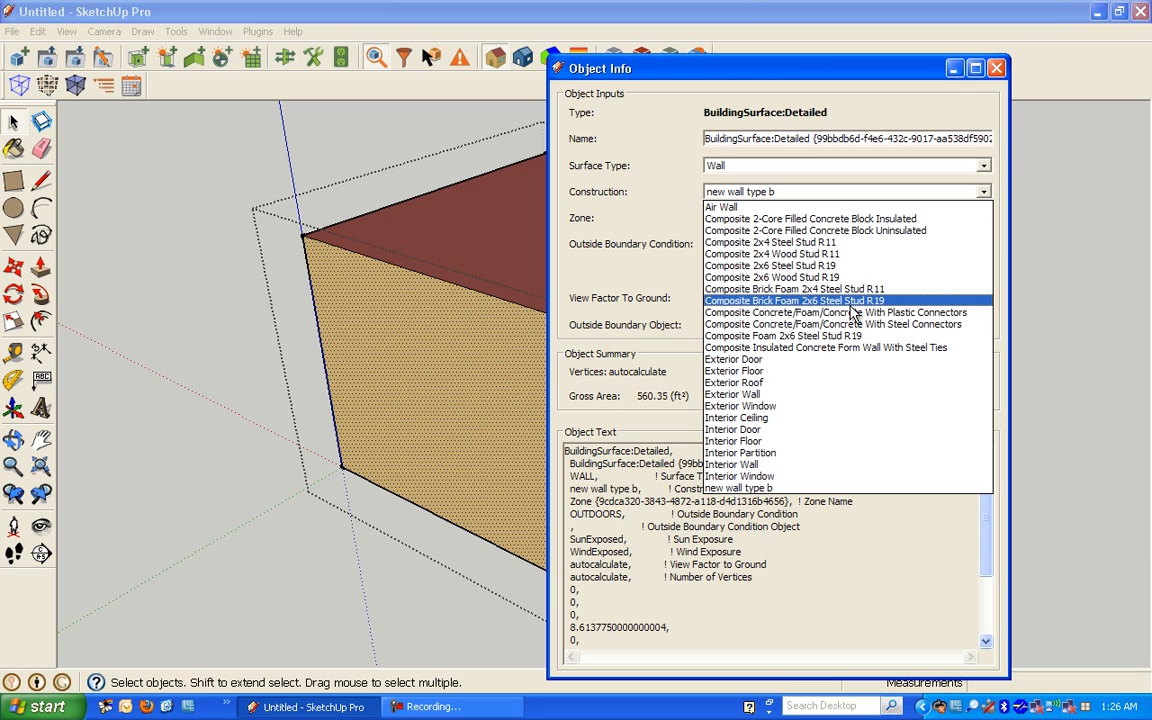
left_click(792, 300)
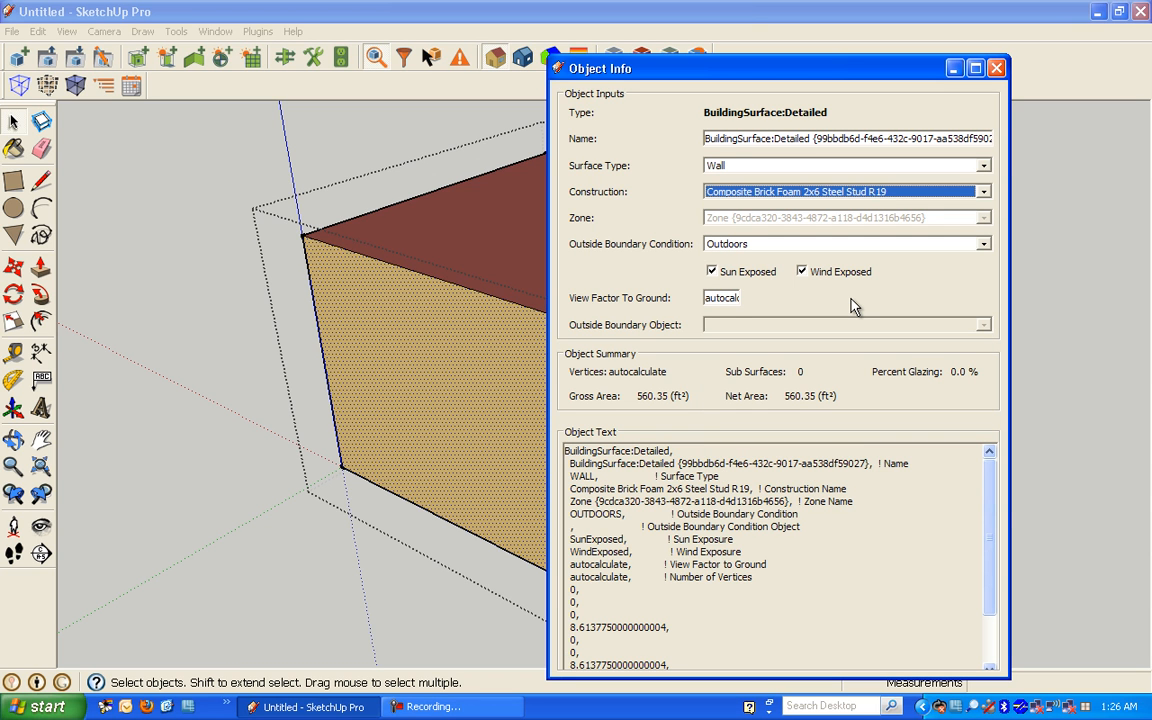
mouse_move(1132, 72)
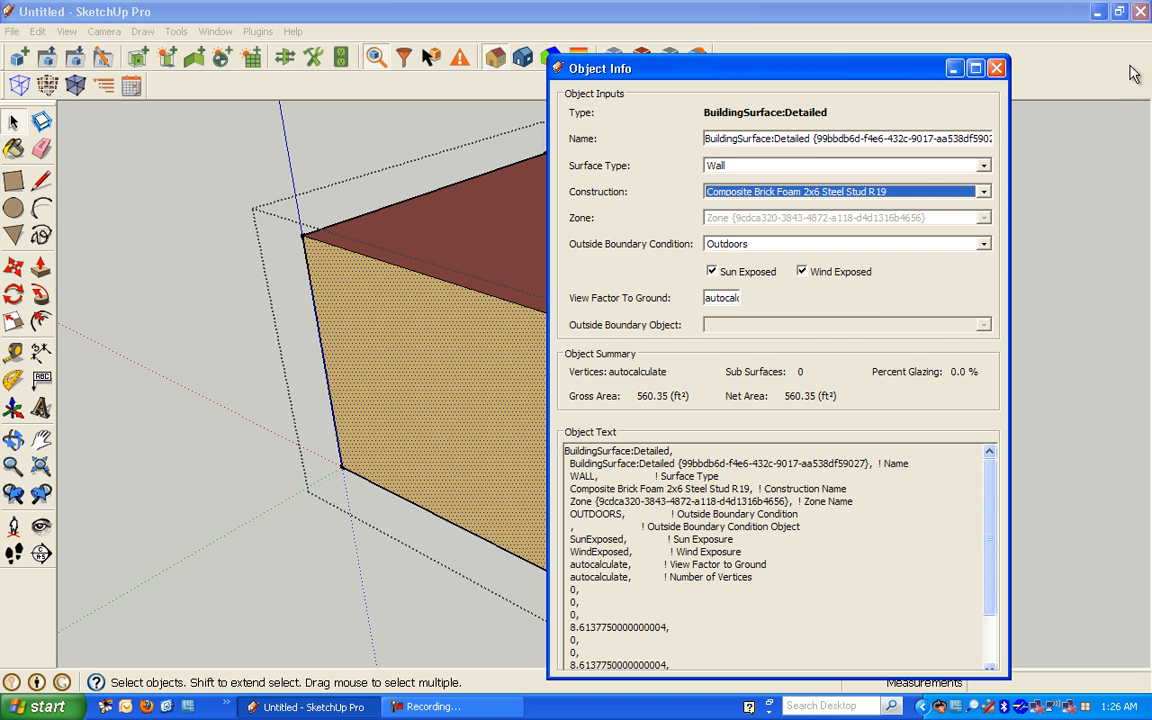
left_click(996, 68)
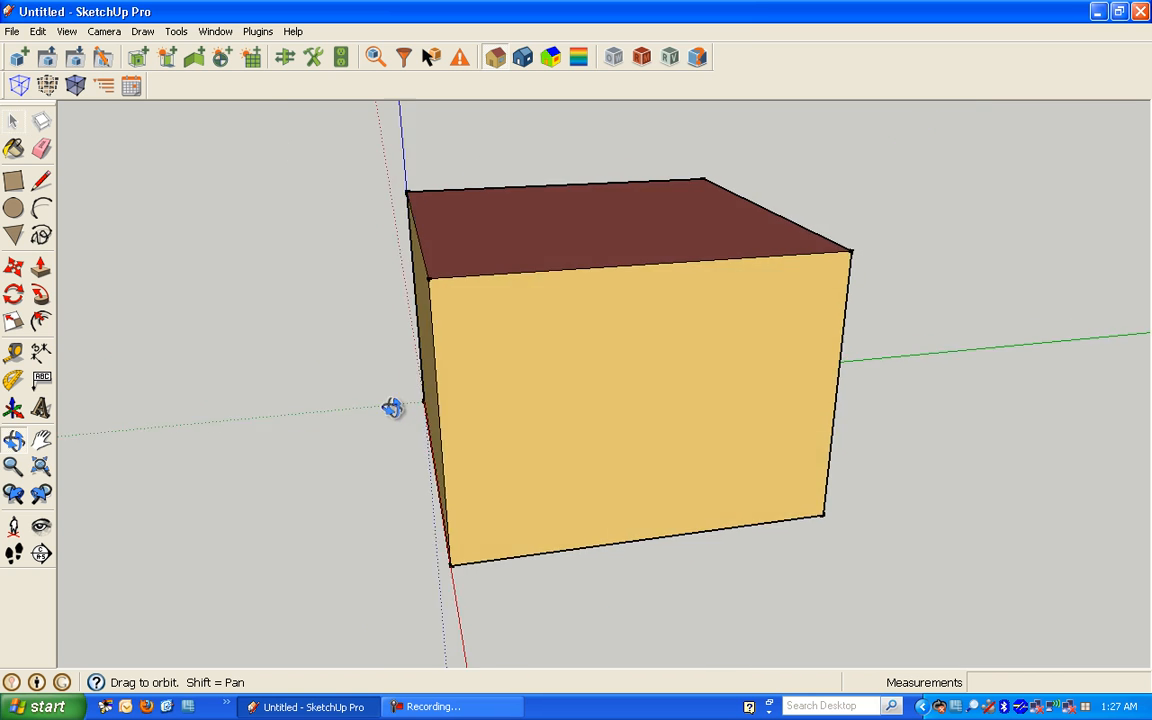
left_click_drag(392, 408, 516, 418)
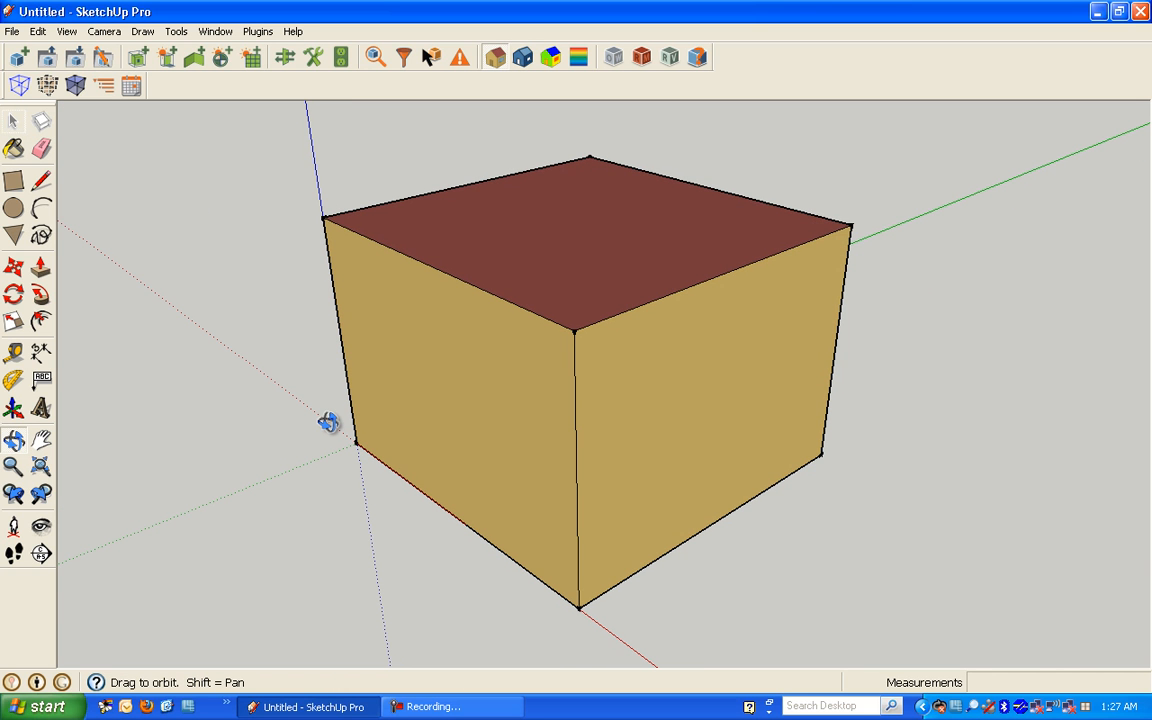
mouse_move(20, 130)
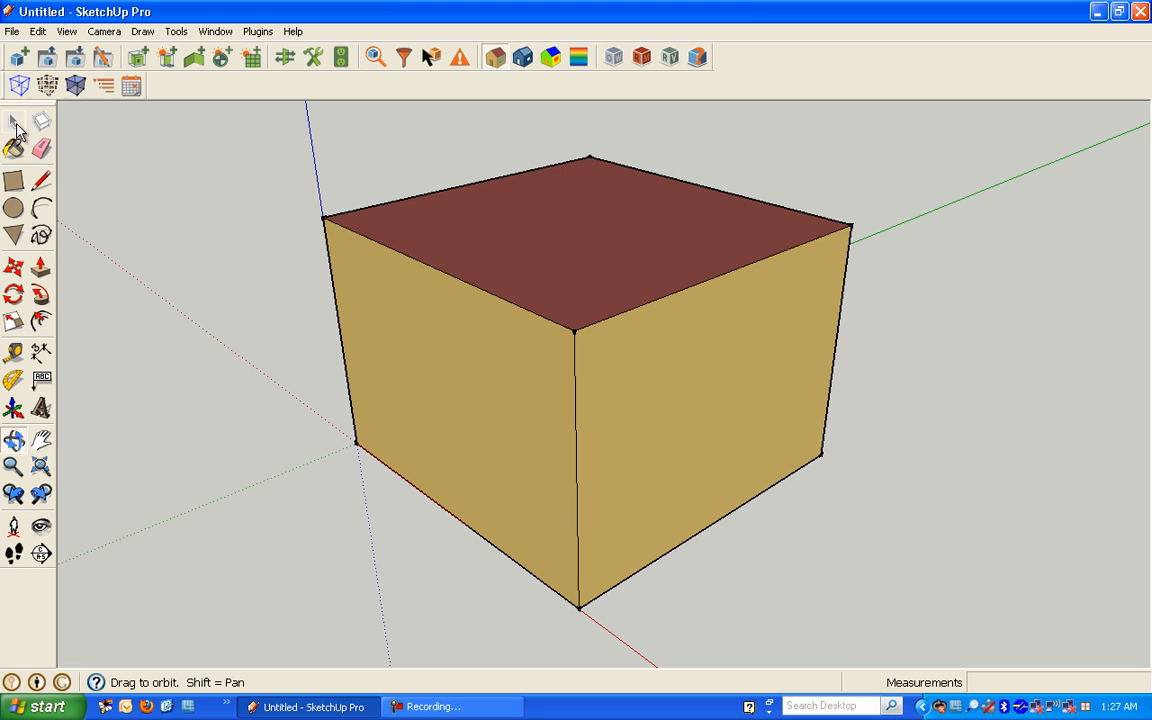
left_click(14, 122)
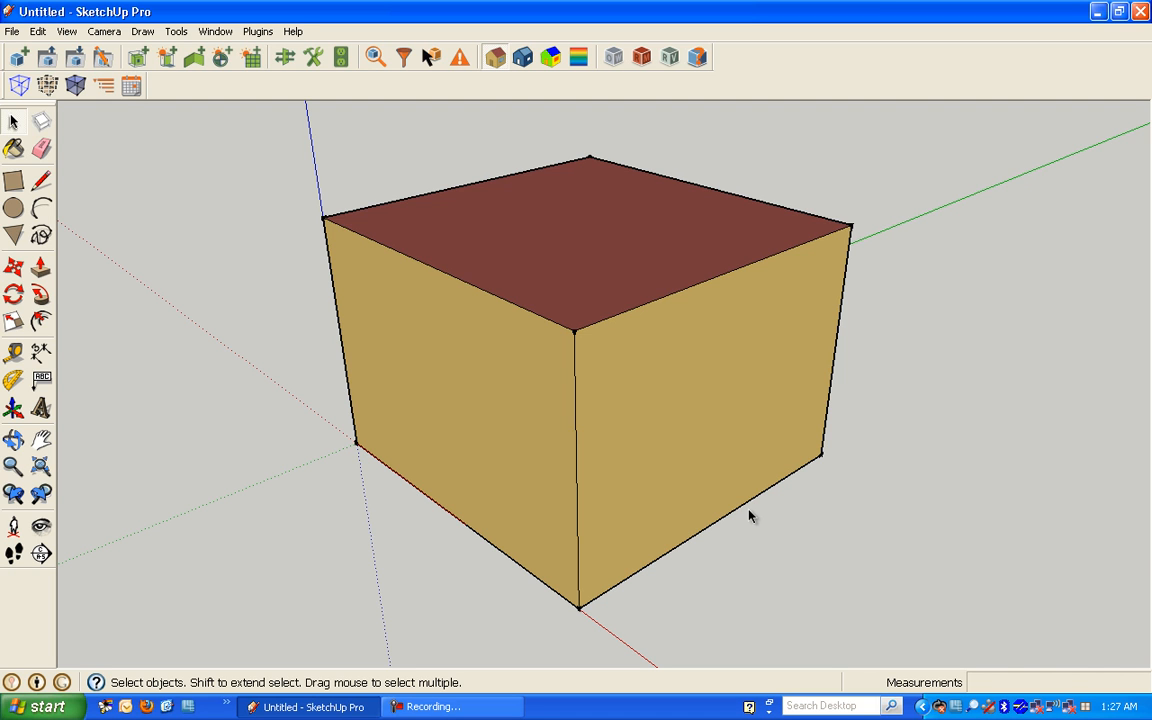
mouse_move(508, 700)
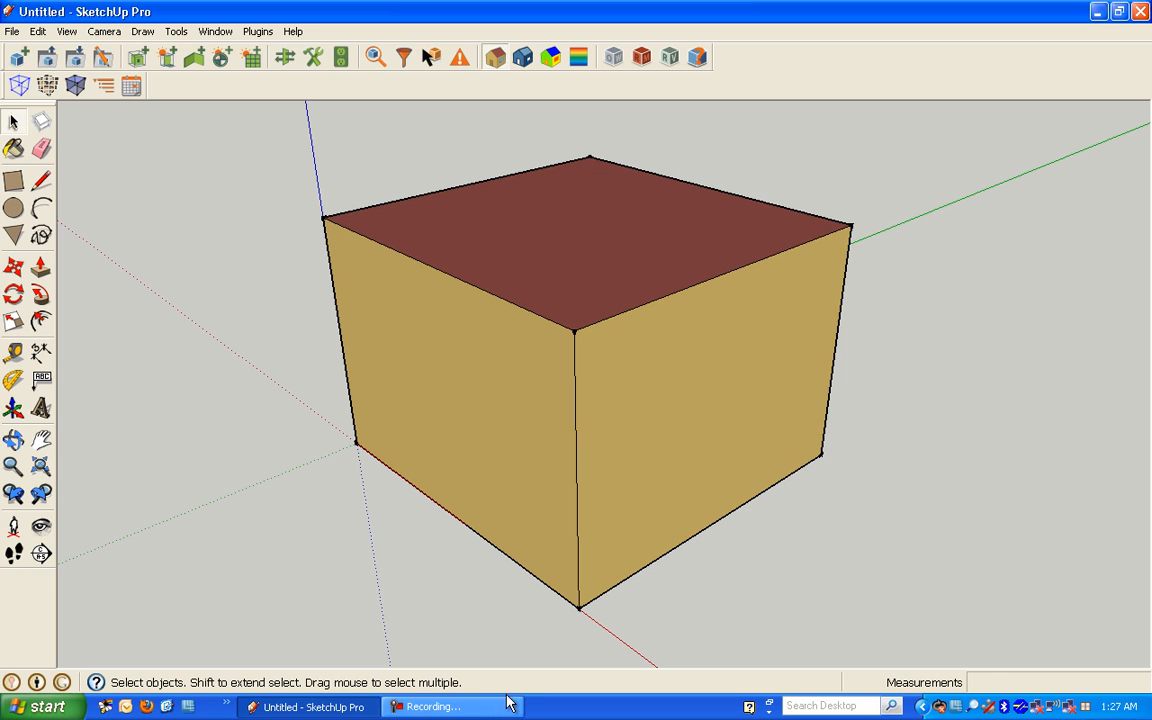